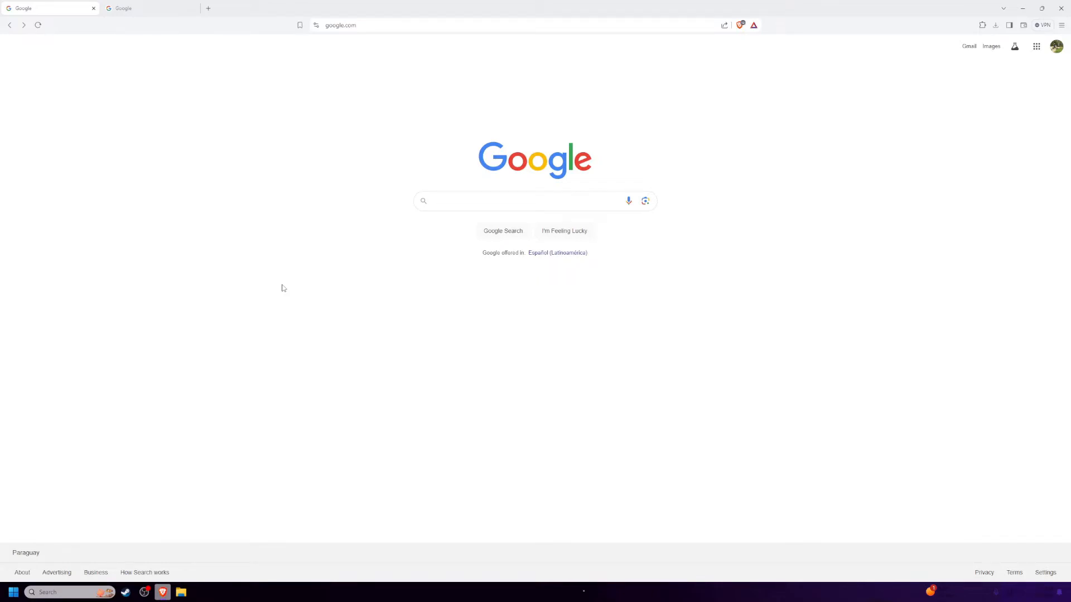
Search Google for ReShade, then save the ReShade 6.1.1 installer from reshade.me to Downloads.
left_click(535, 200)
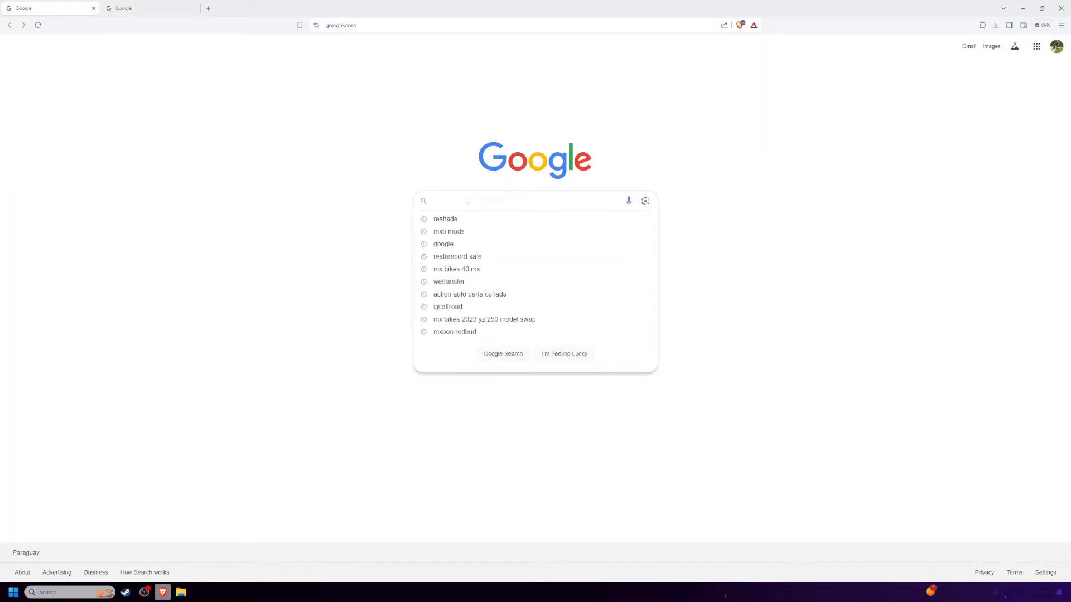
type("Rehab")
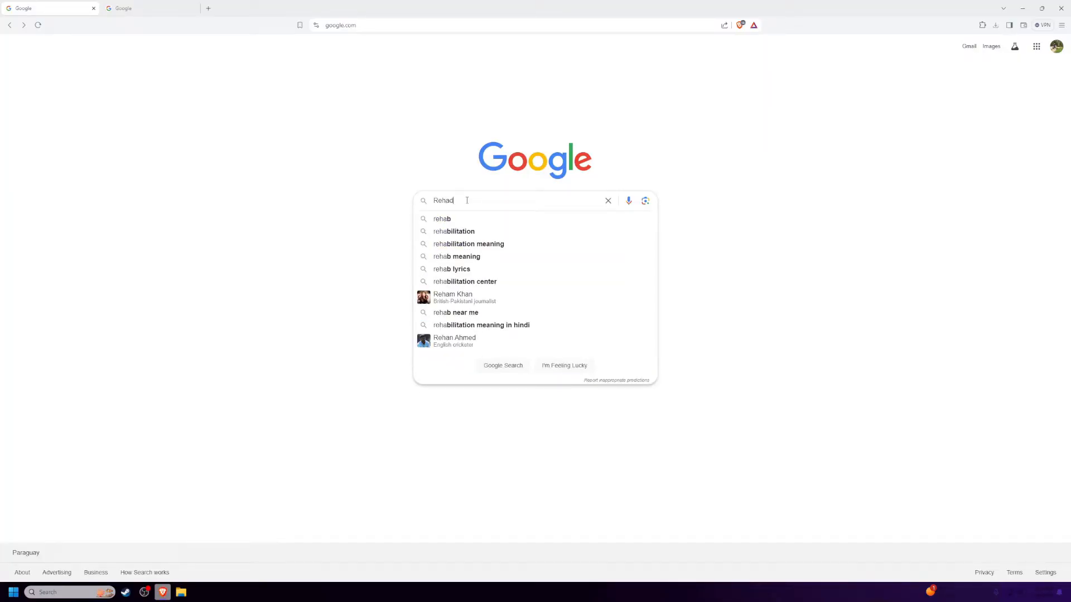
key("Return")
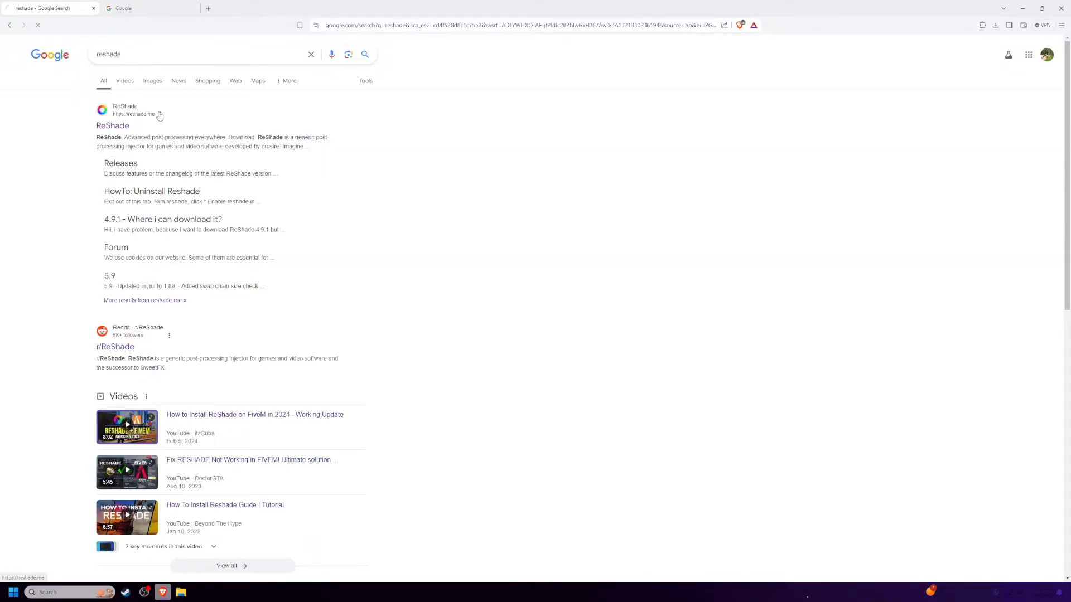
left_click(112, 125)
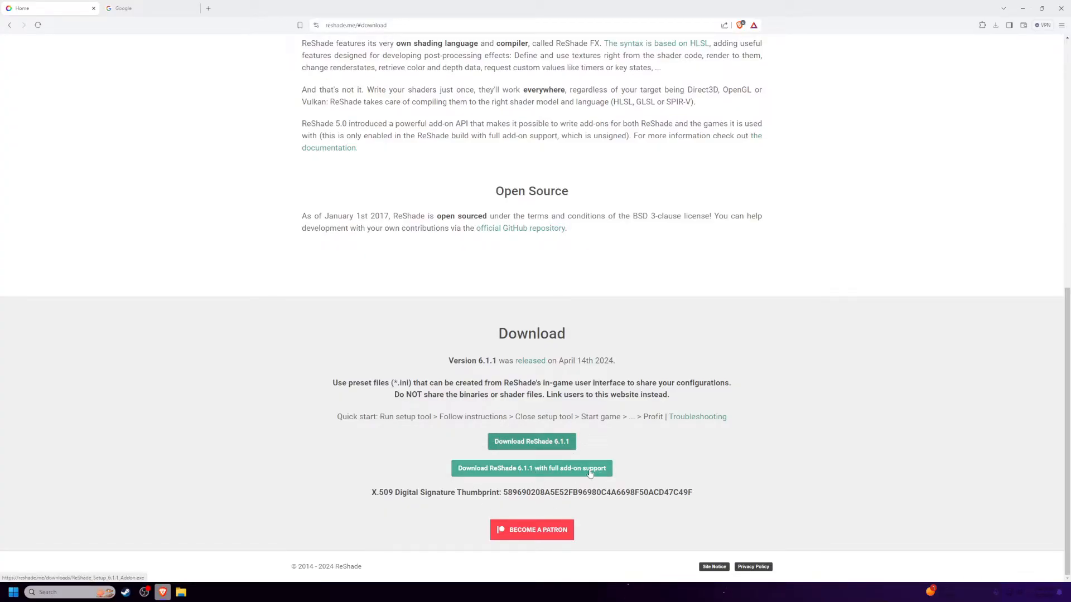
left_click(532, 468)
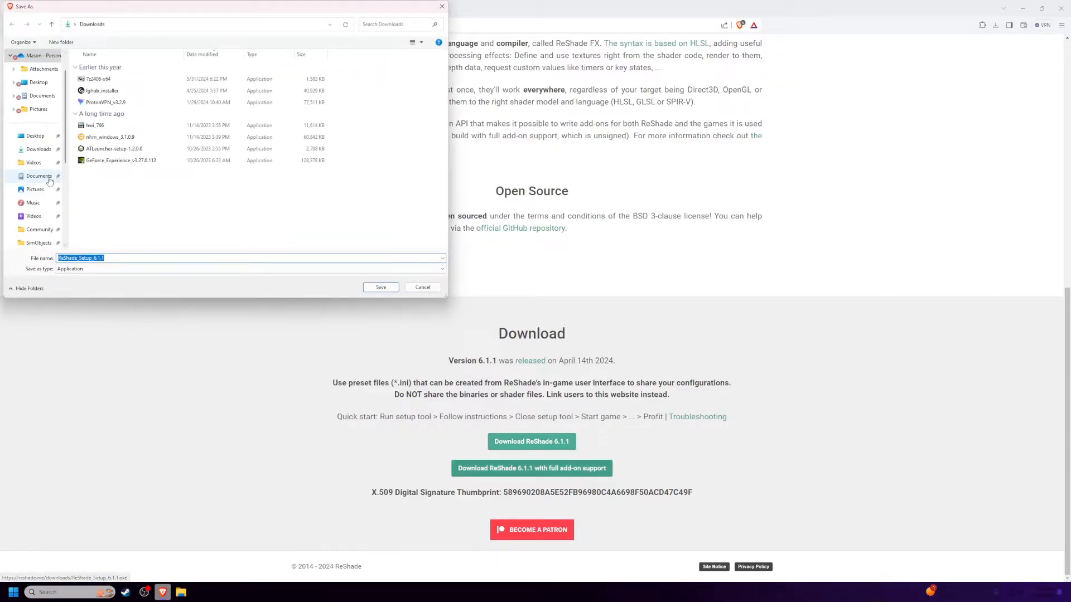
left_click(422, 287)
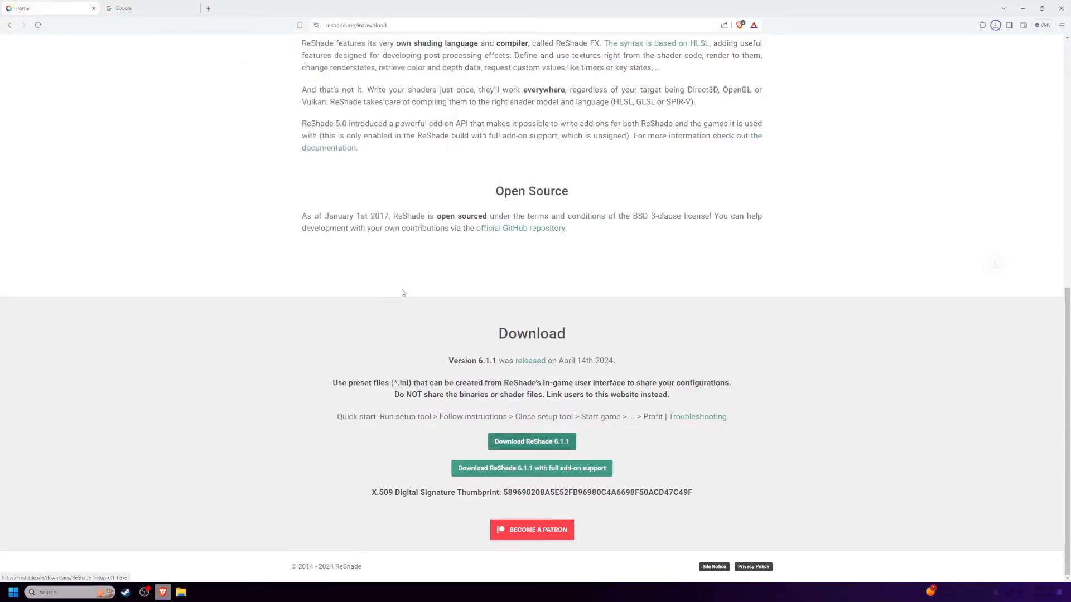
left_click(146, 7)
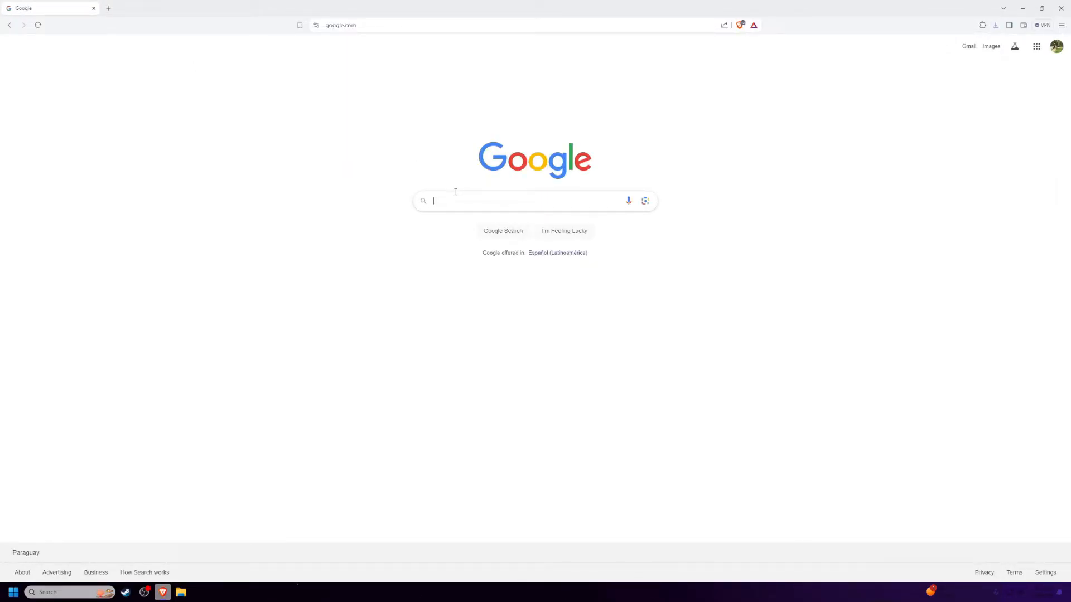
Find Seven7 ReShade Presets V3.1 under MXB-Mods Other > ReShade Presets and save it.
type("Mxb Mods")
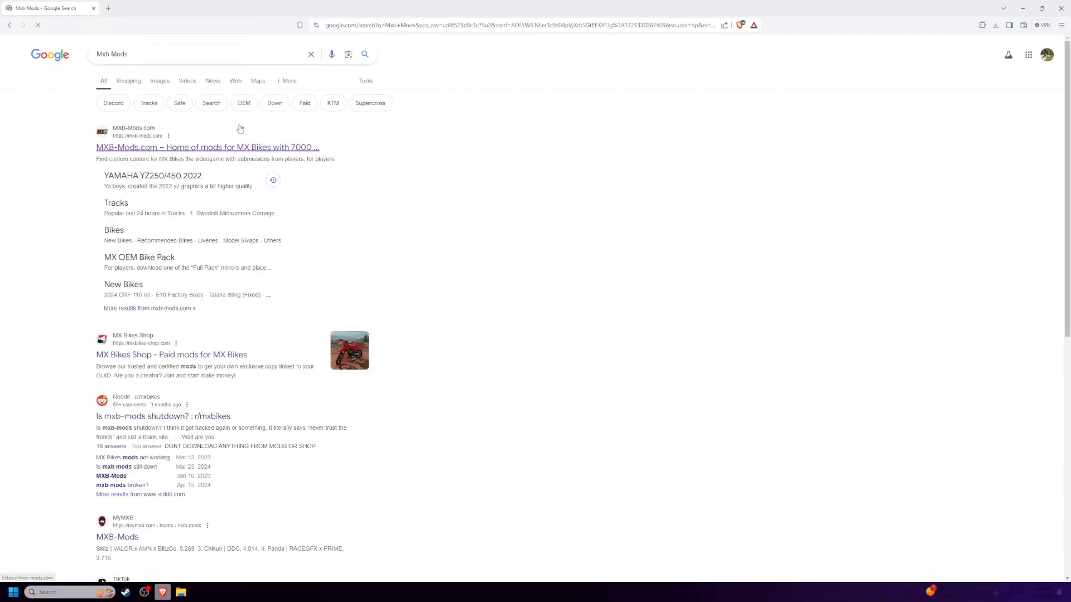
left_click(207, 147)
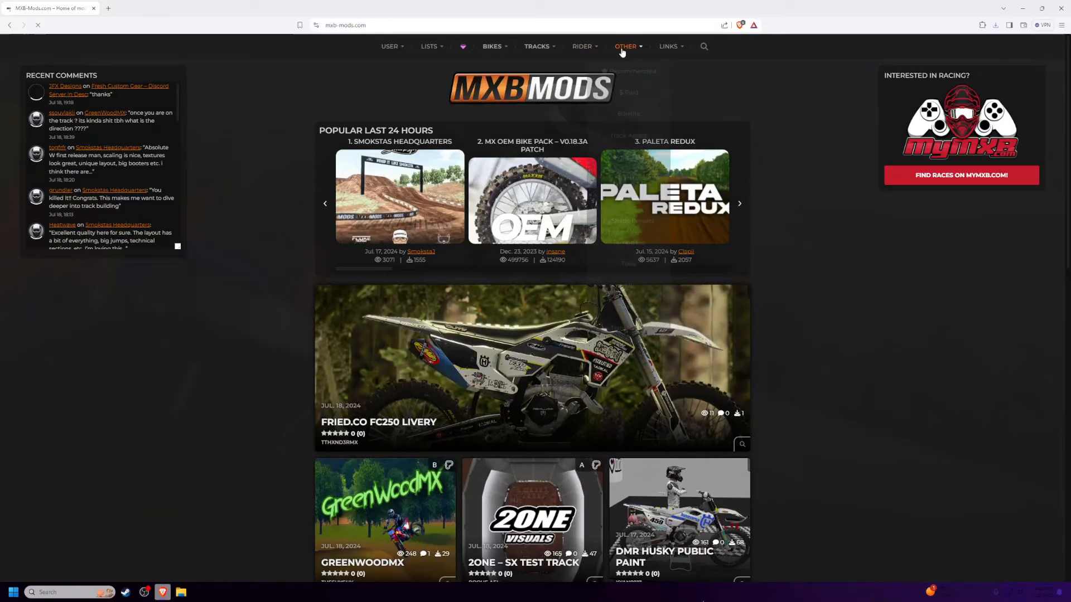
left_click(624, 46)
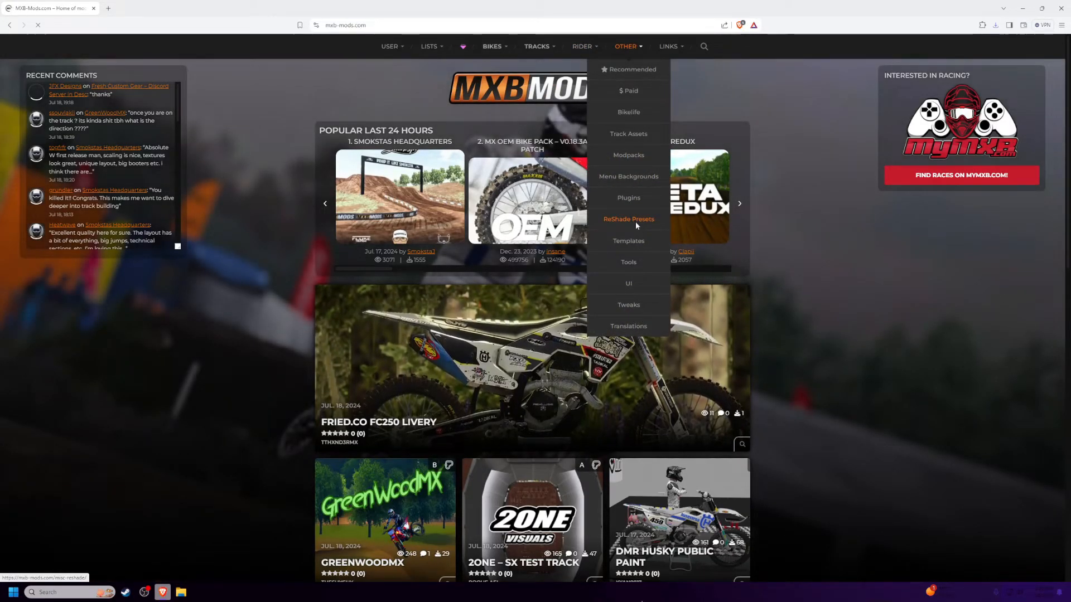
left_click(627, 219)
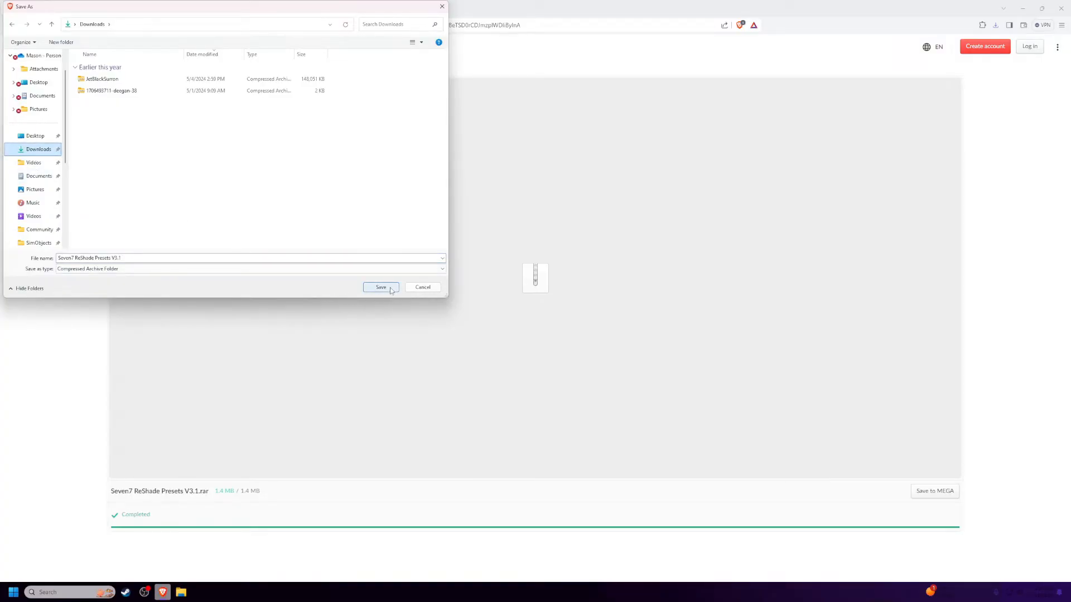
left_click(381, 287)
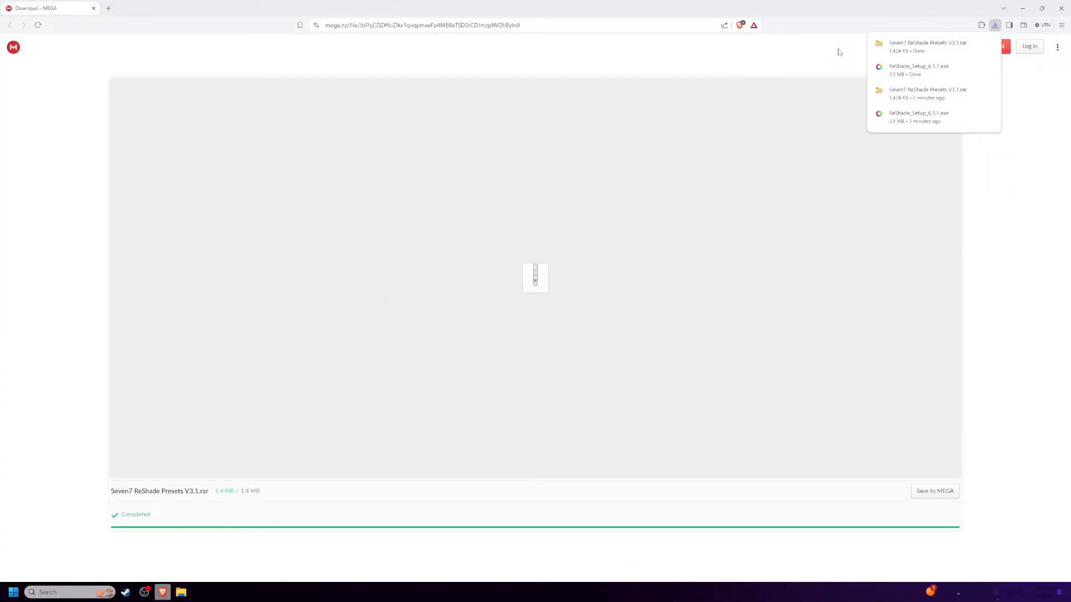
mouse_move(210, 520)
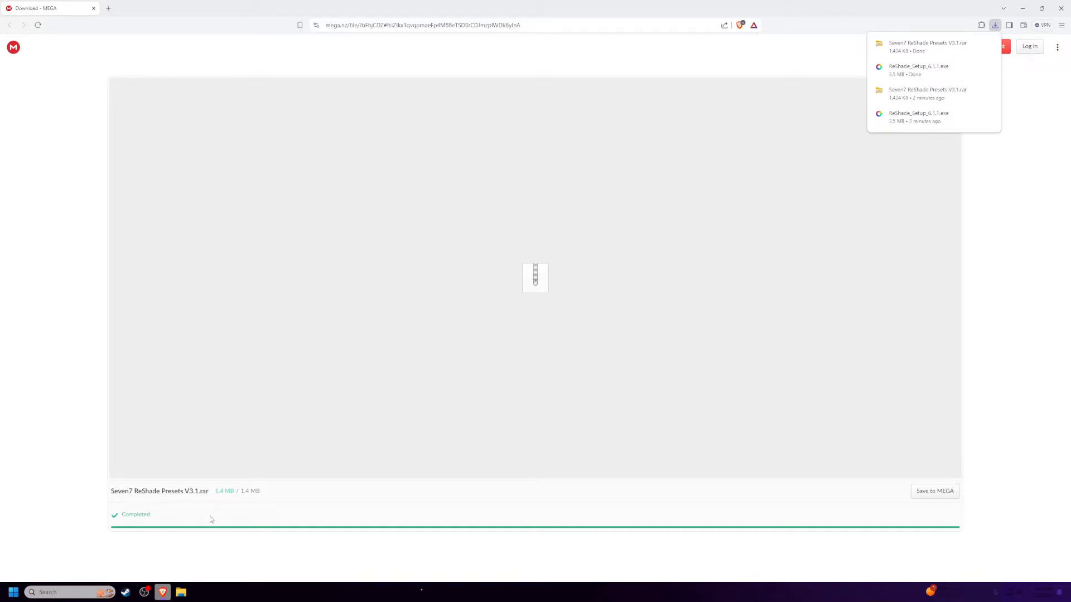
Extract the Seven7 ReShade Presets V3.1 archive into its own folder in Downloads.
left_click(180, 592)
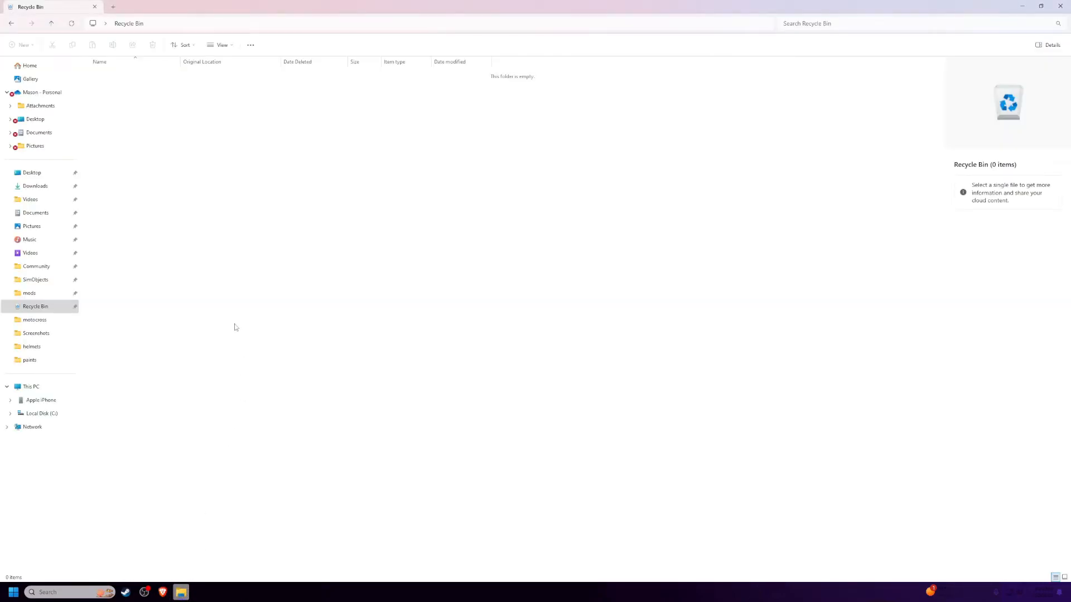
mouse_move(35, 186)
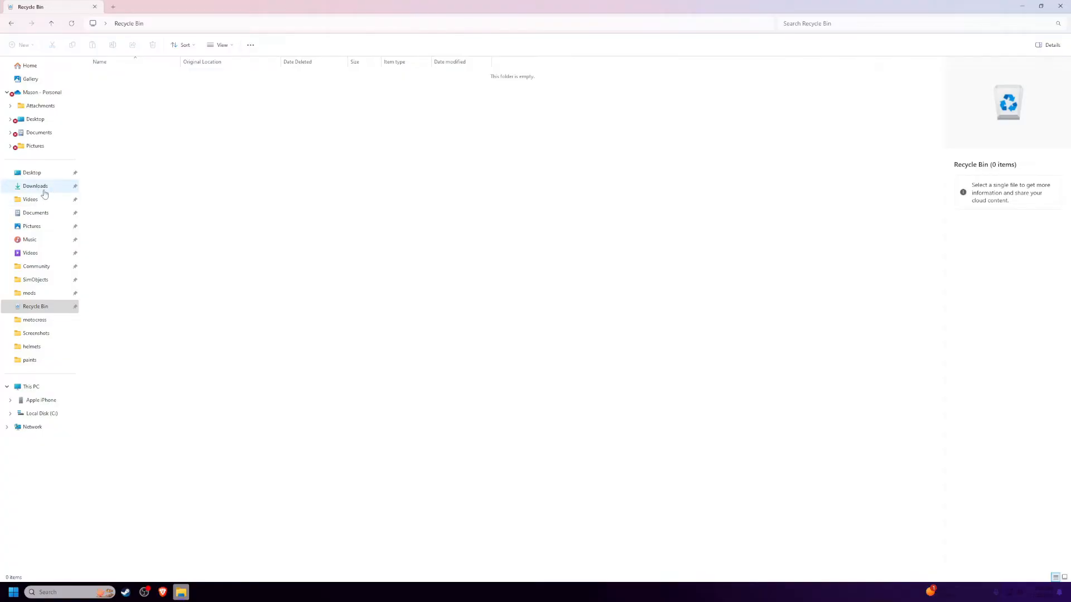
left_click(35, 186)
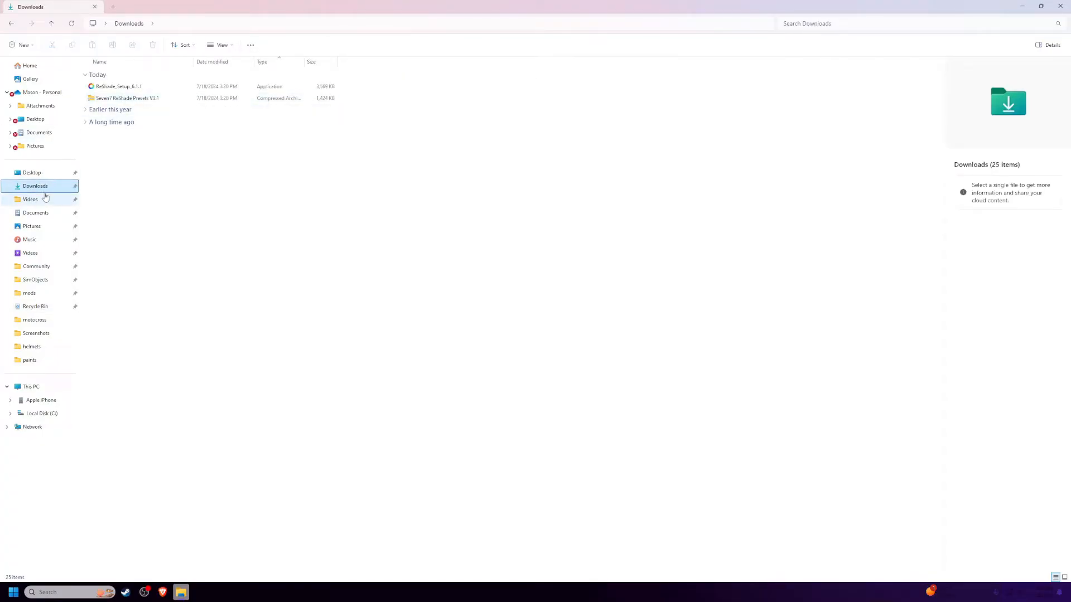
right_click(126, 98)
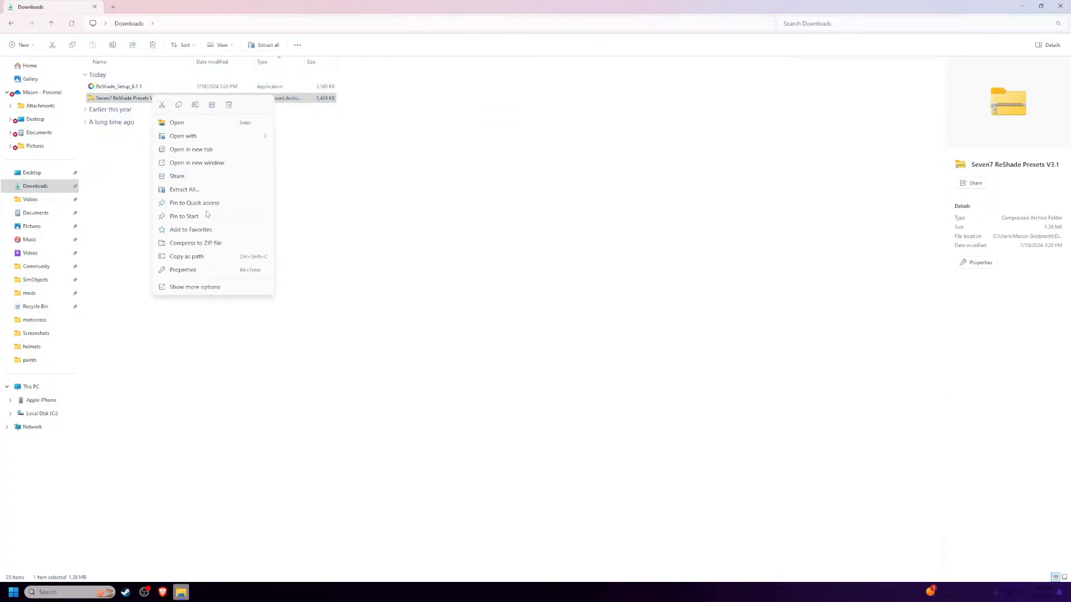
left_click(183, 189)
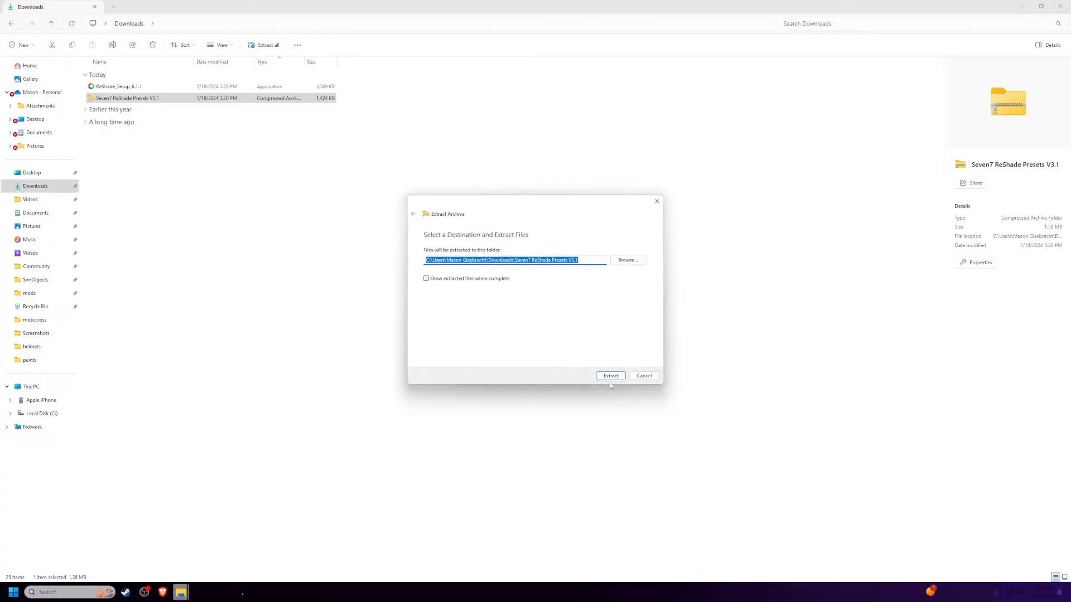
left_click(609, 375)
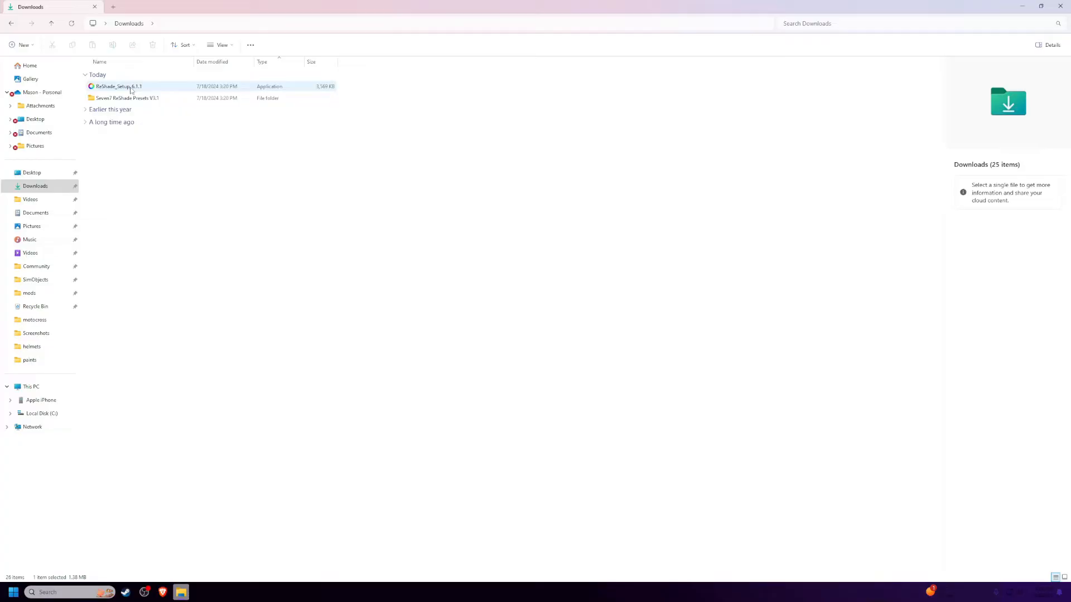
Run ReShade_Setup_6.1.1, pick Mxbikes via search 'mxb', and keep OpenGL.
double_click(117, 86)
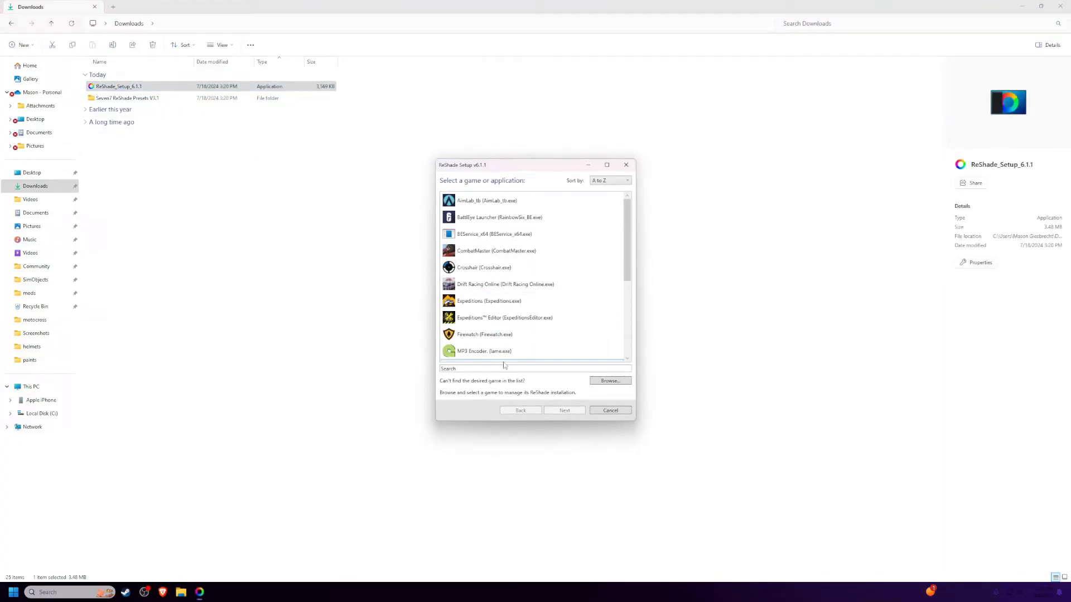
type("mxb")
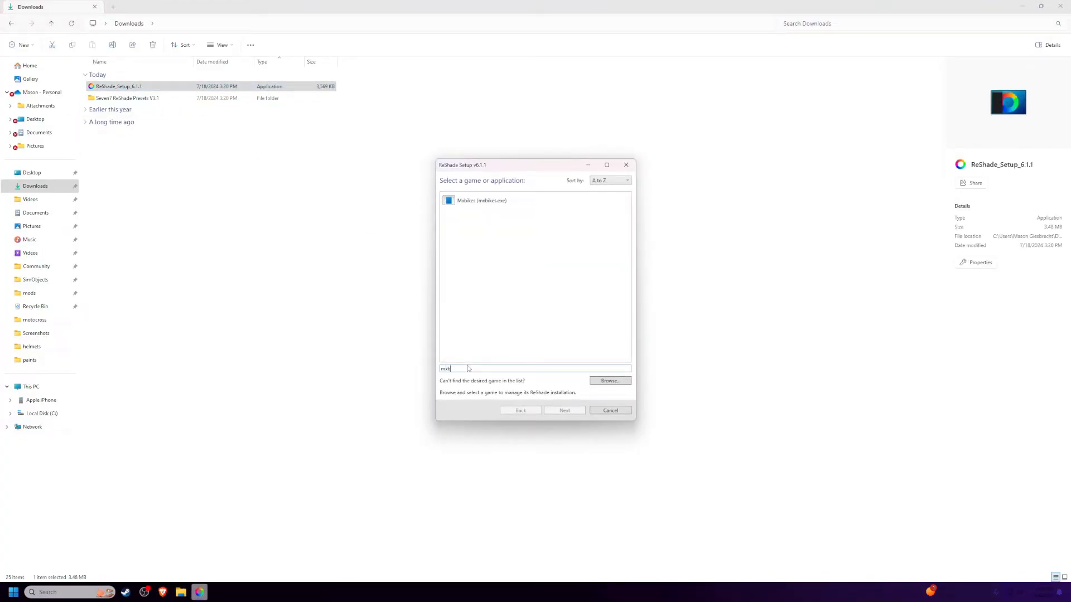
left_click(535, 200)
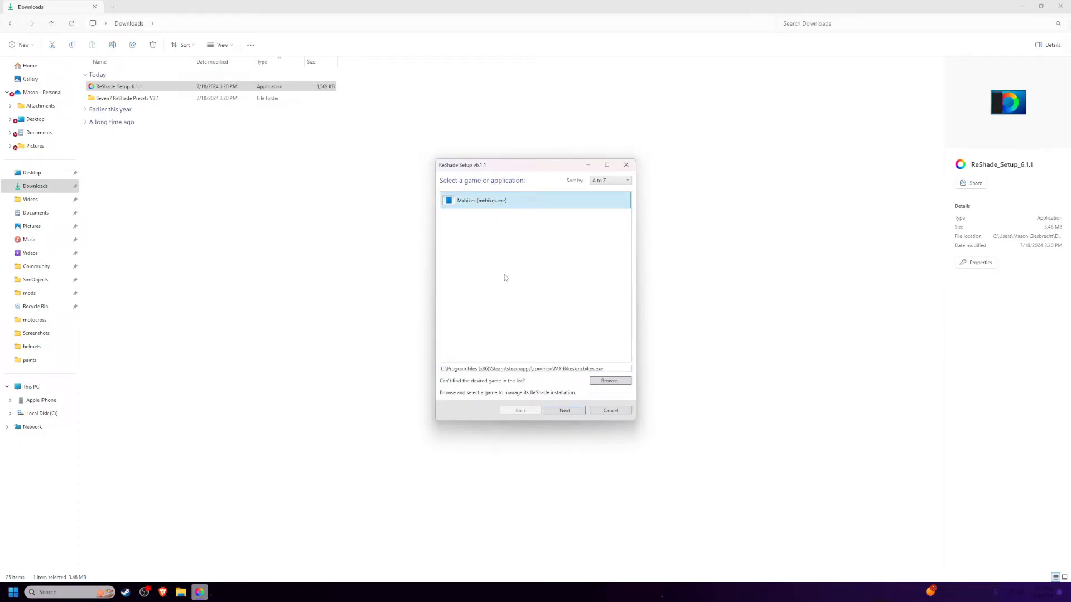
left_click(564, 411)
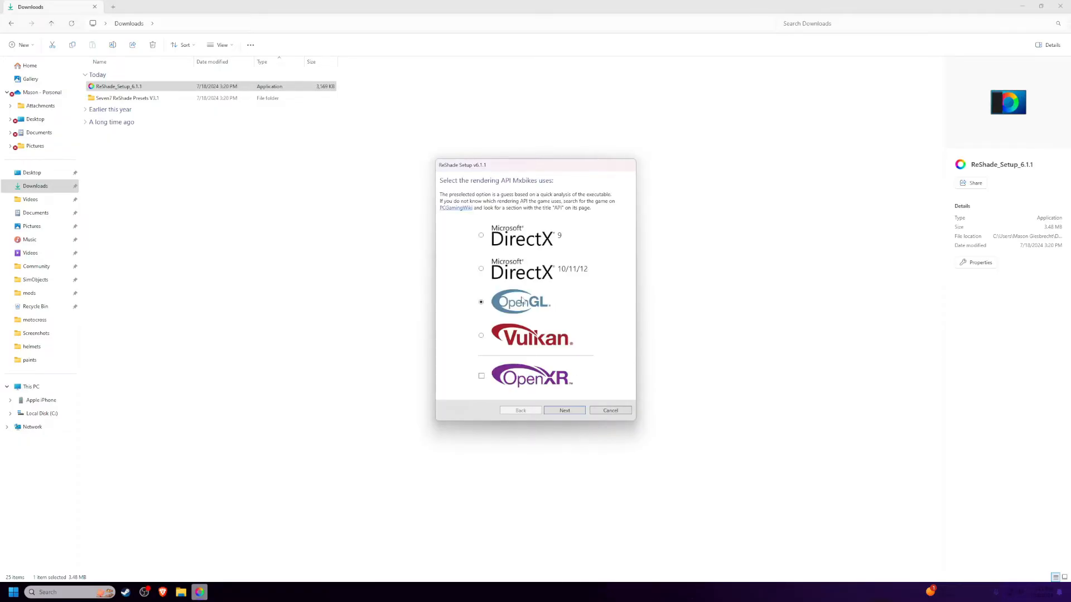
left_click(563, 410)
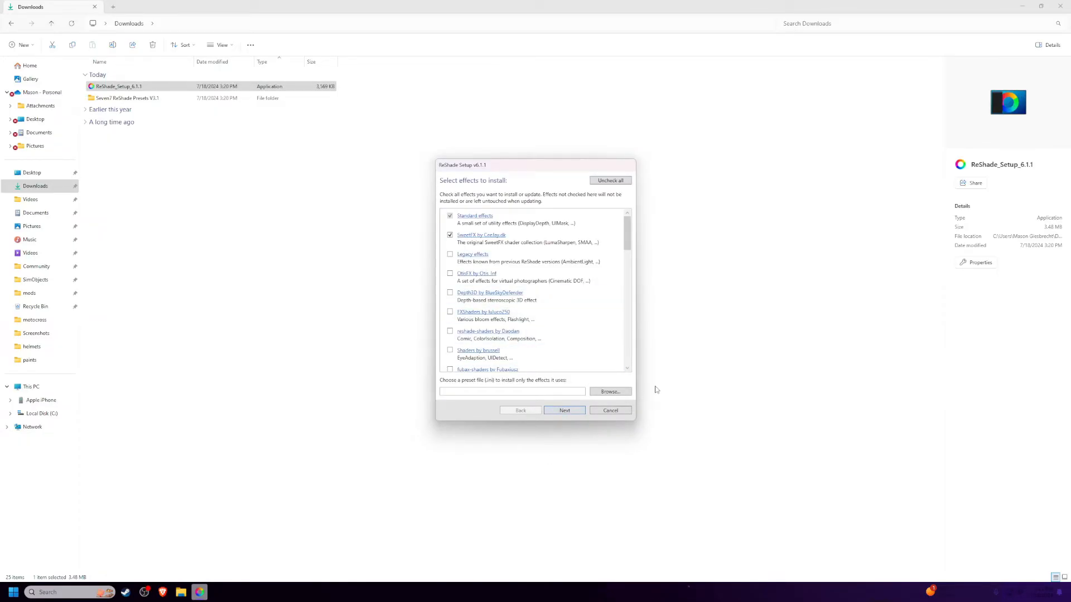
Load the Seven Colorful Preset from the Seven7 folder and install its required effects.
left_click(609, 392)
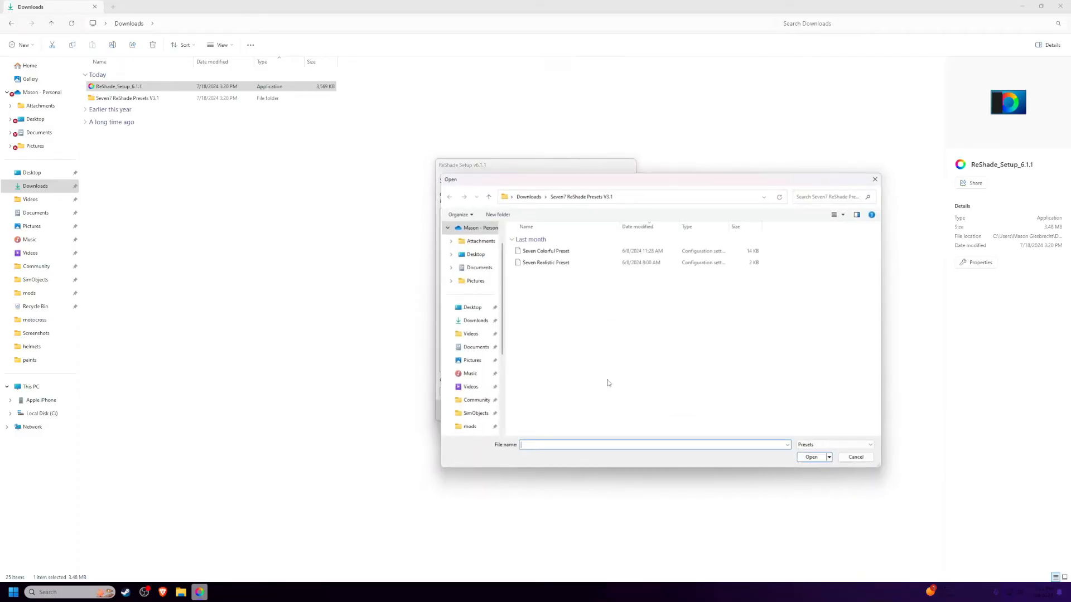
left_click(489, 197)
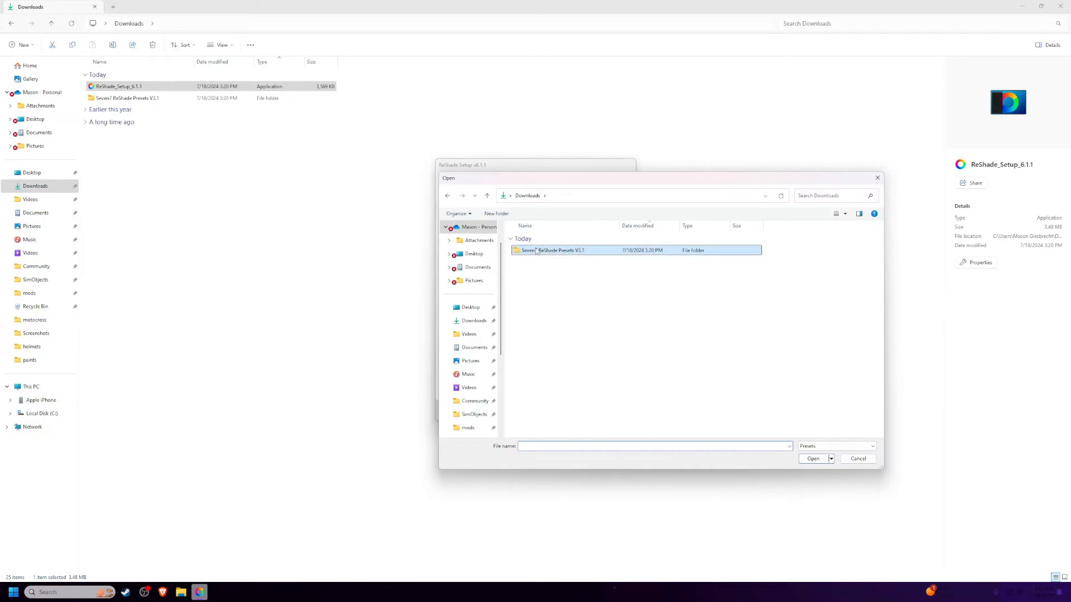
double_click(549, 250)
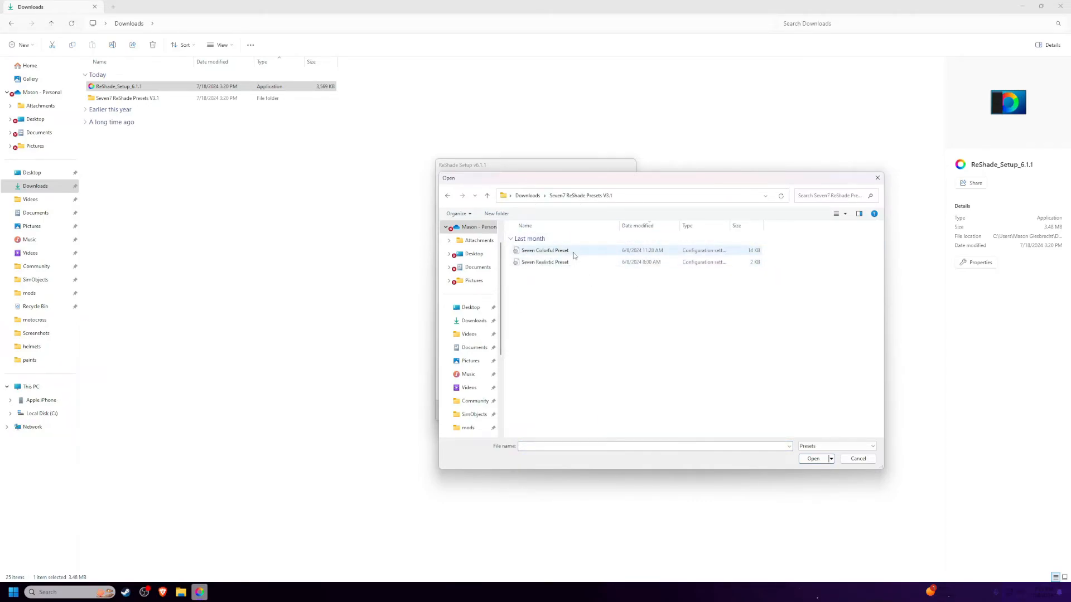
left_click(544, 250)
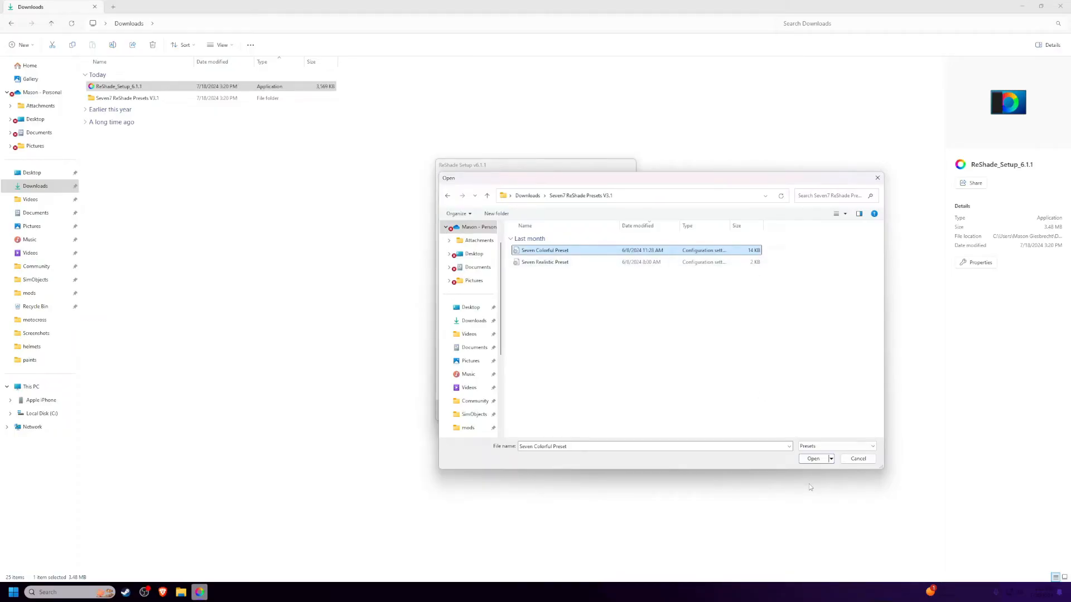
left_click(812, 459)
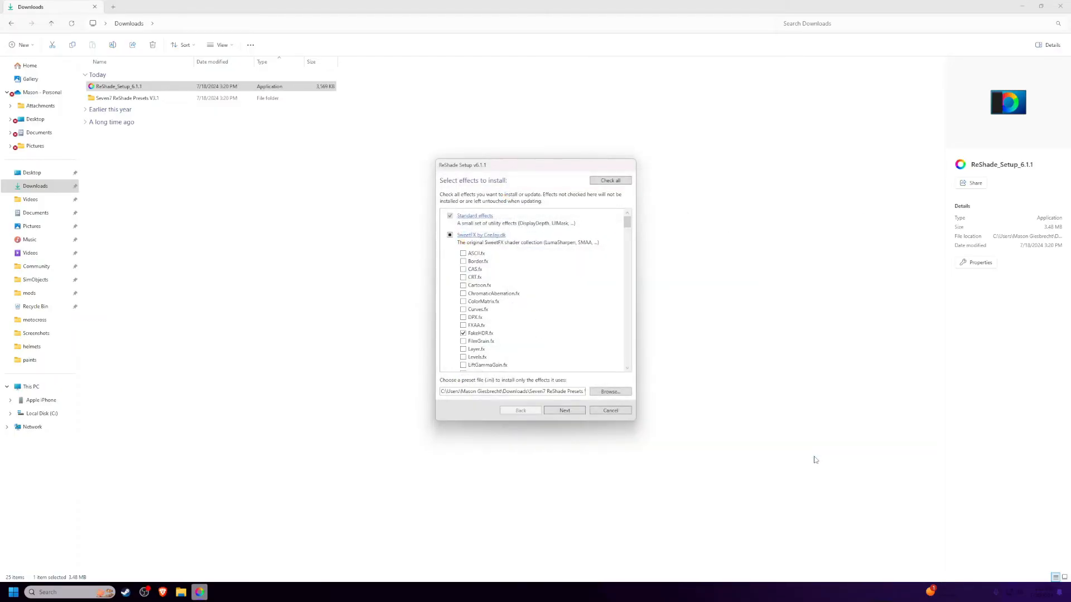
left_click(564, 410)
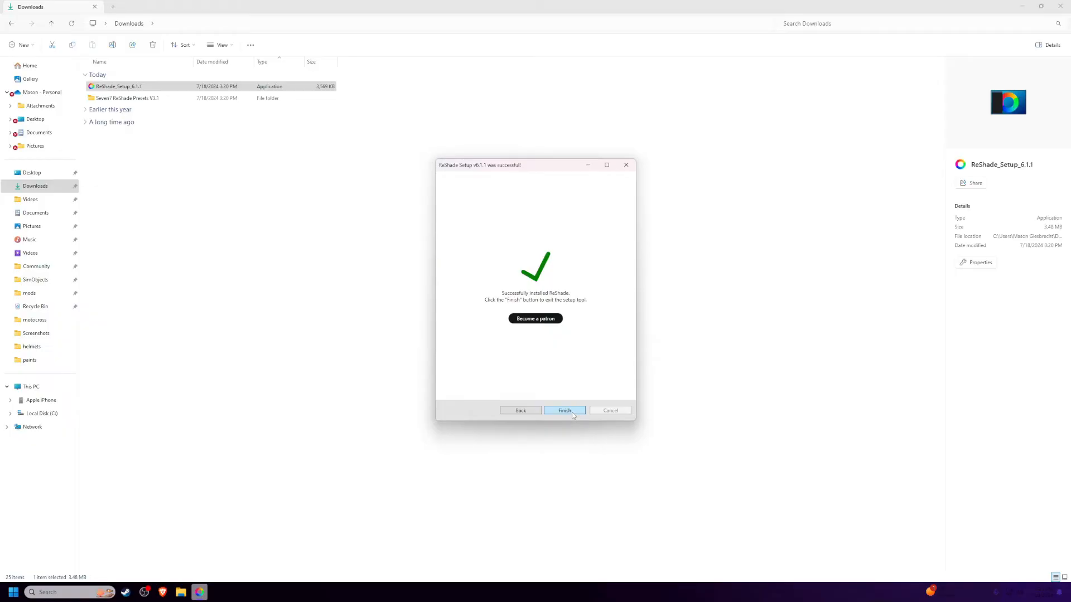
Finish the installer, launch MX Bikes from Steam, and open the on-screen keyboard.
left_click(563, 411)
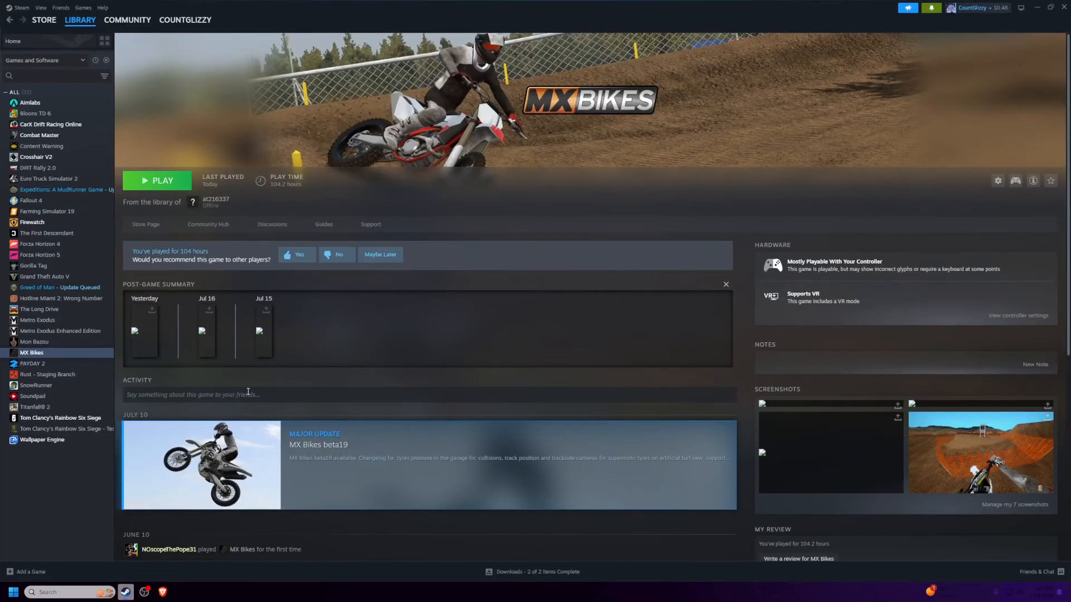
left_click(162, 181)
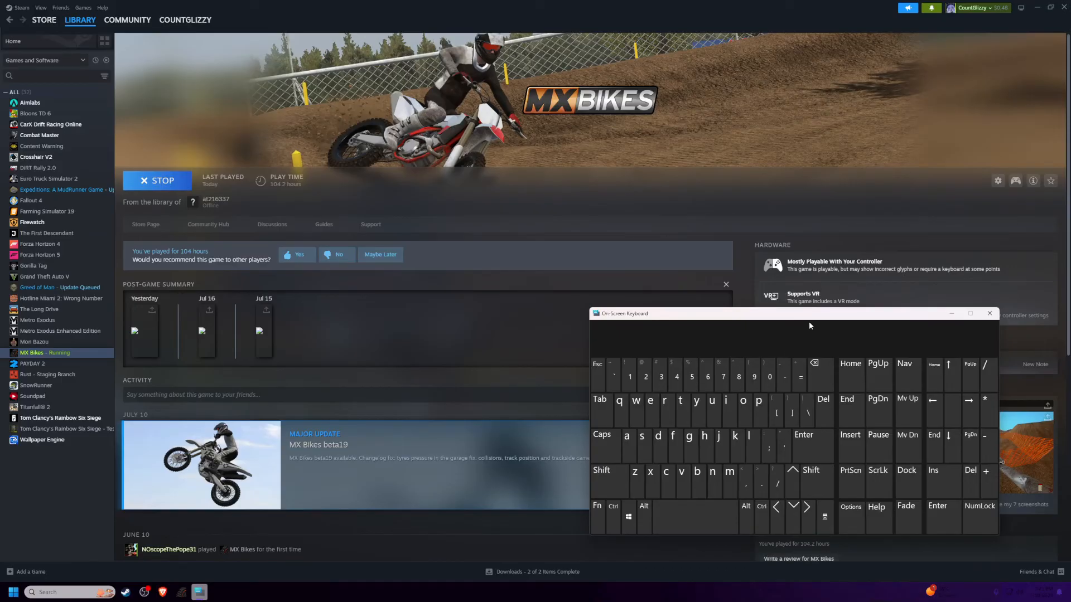
left_click(988, 313)
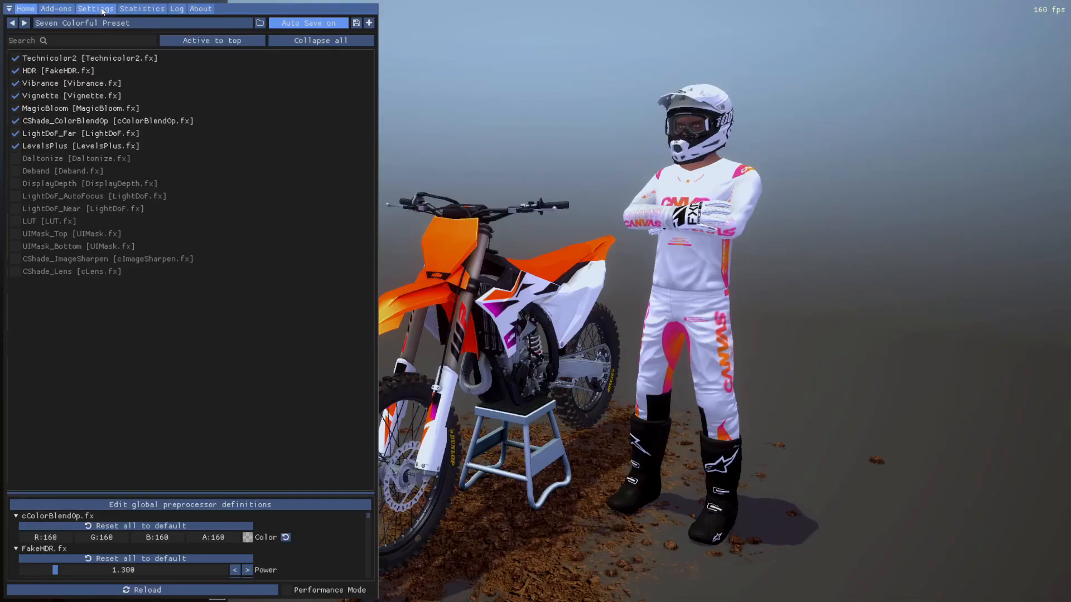
Set the ReShade overlay key to Q in the overlay's Settings tab.
left_click(95, 9)
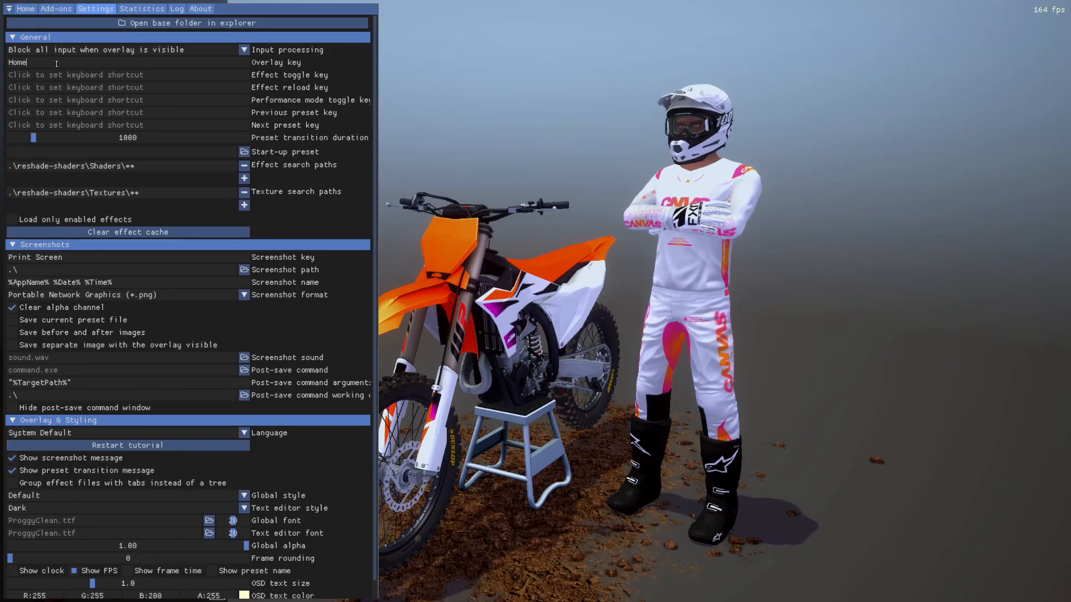
type("q")
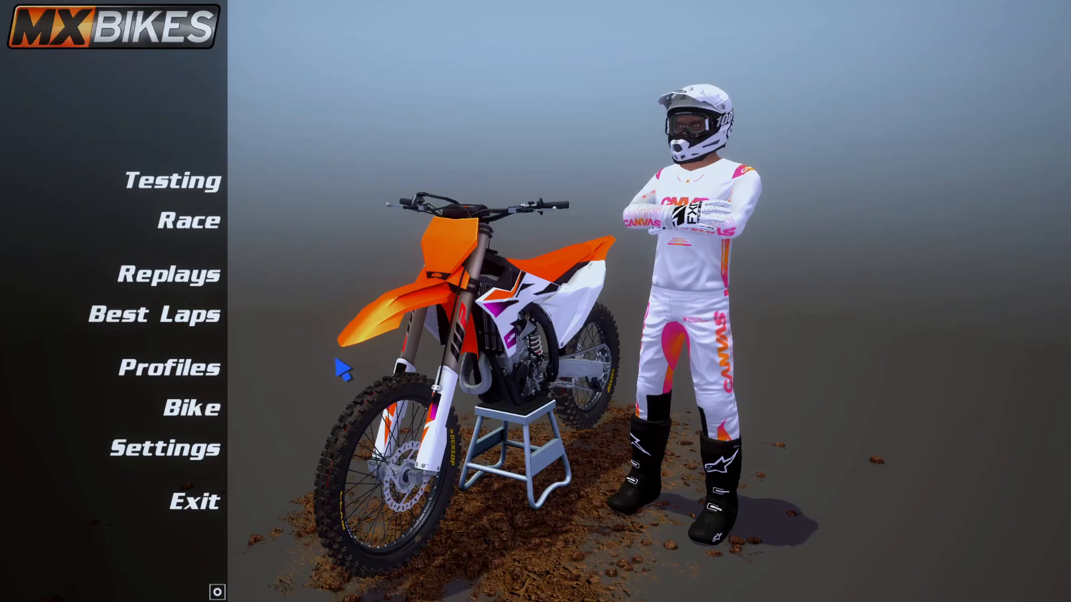
mouse_move(246, 443)
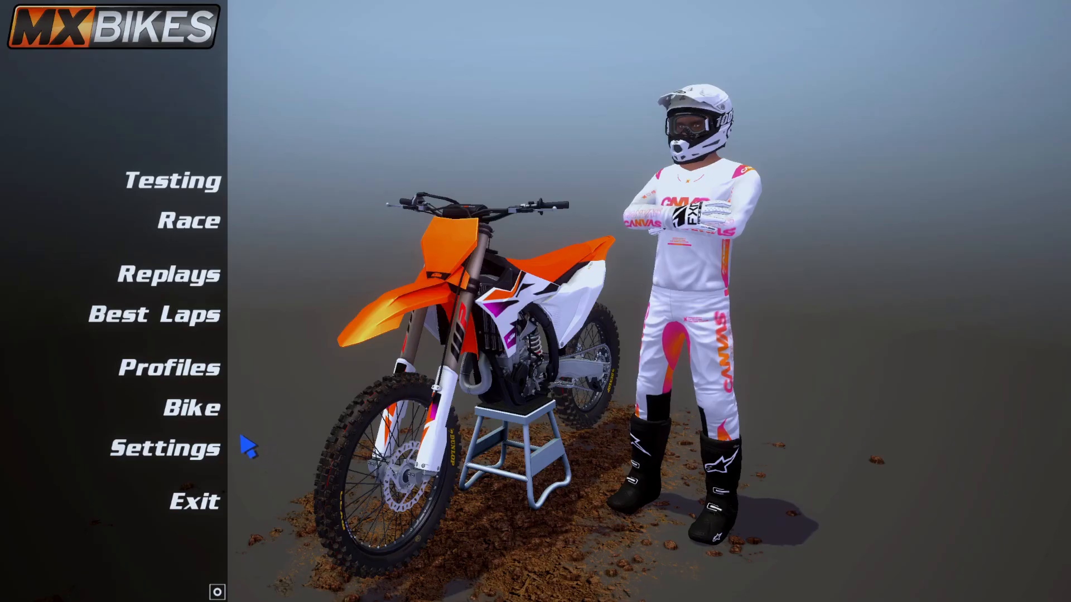
mouse_move(194, 501)
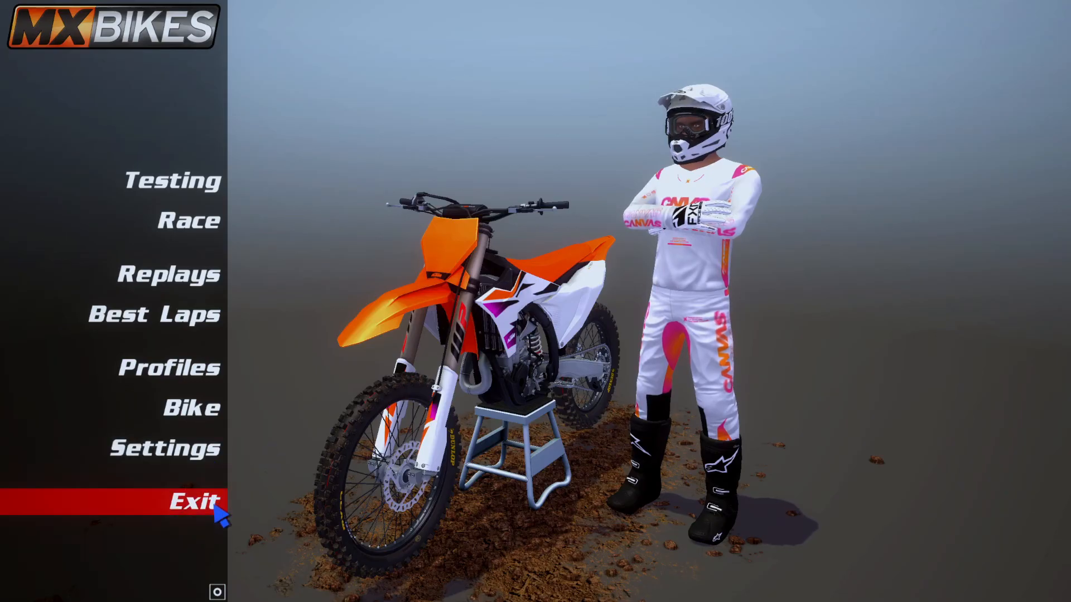